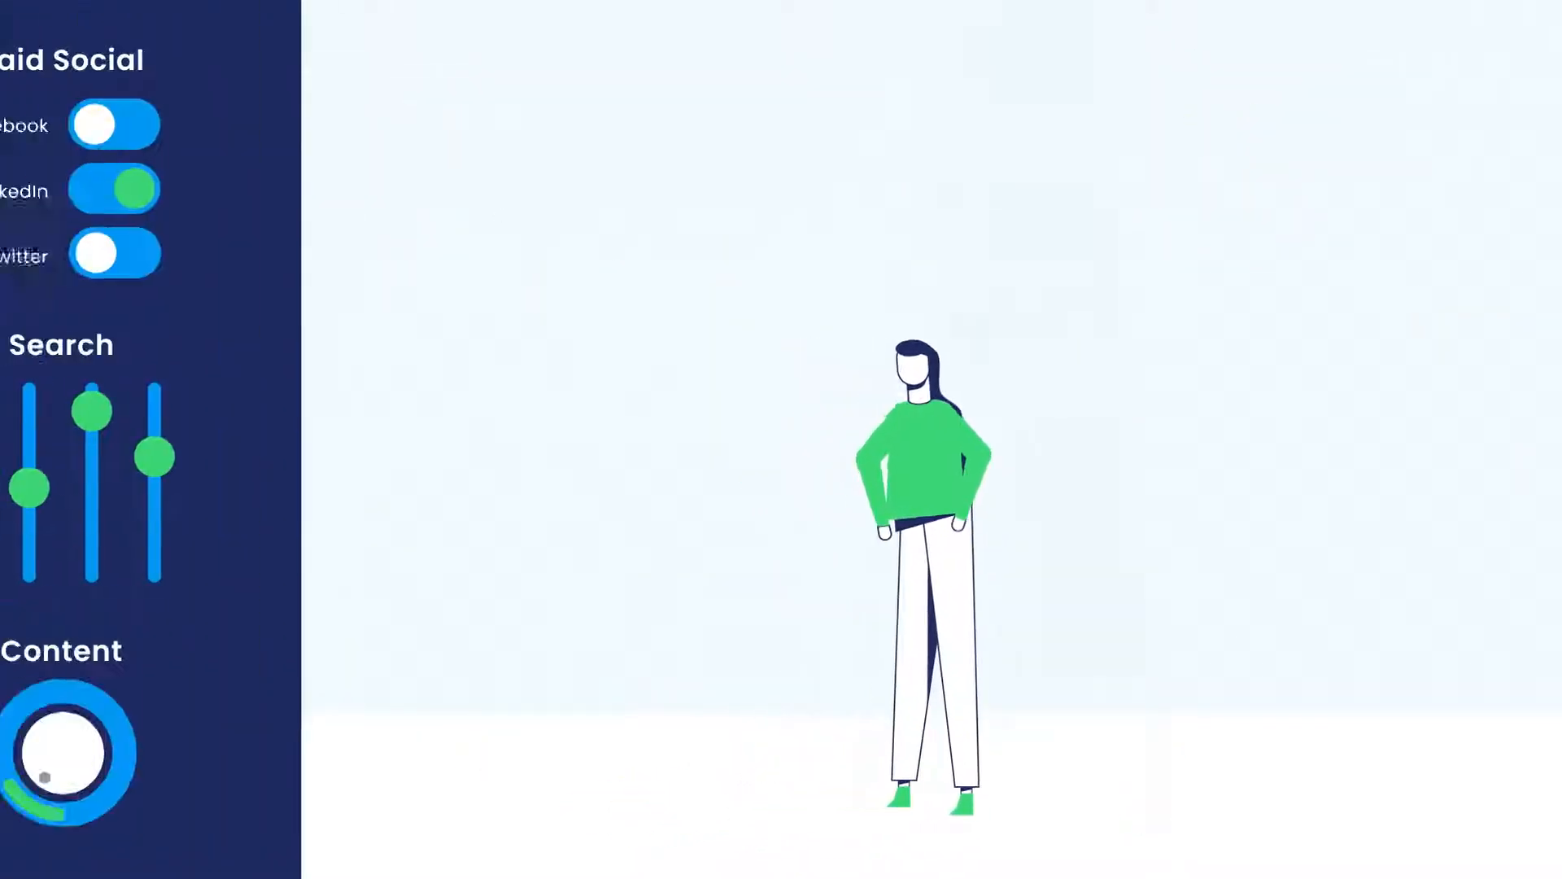
pyautogui.click(281, 245)
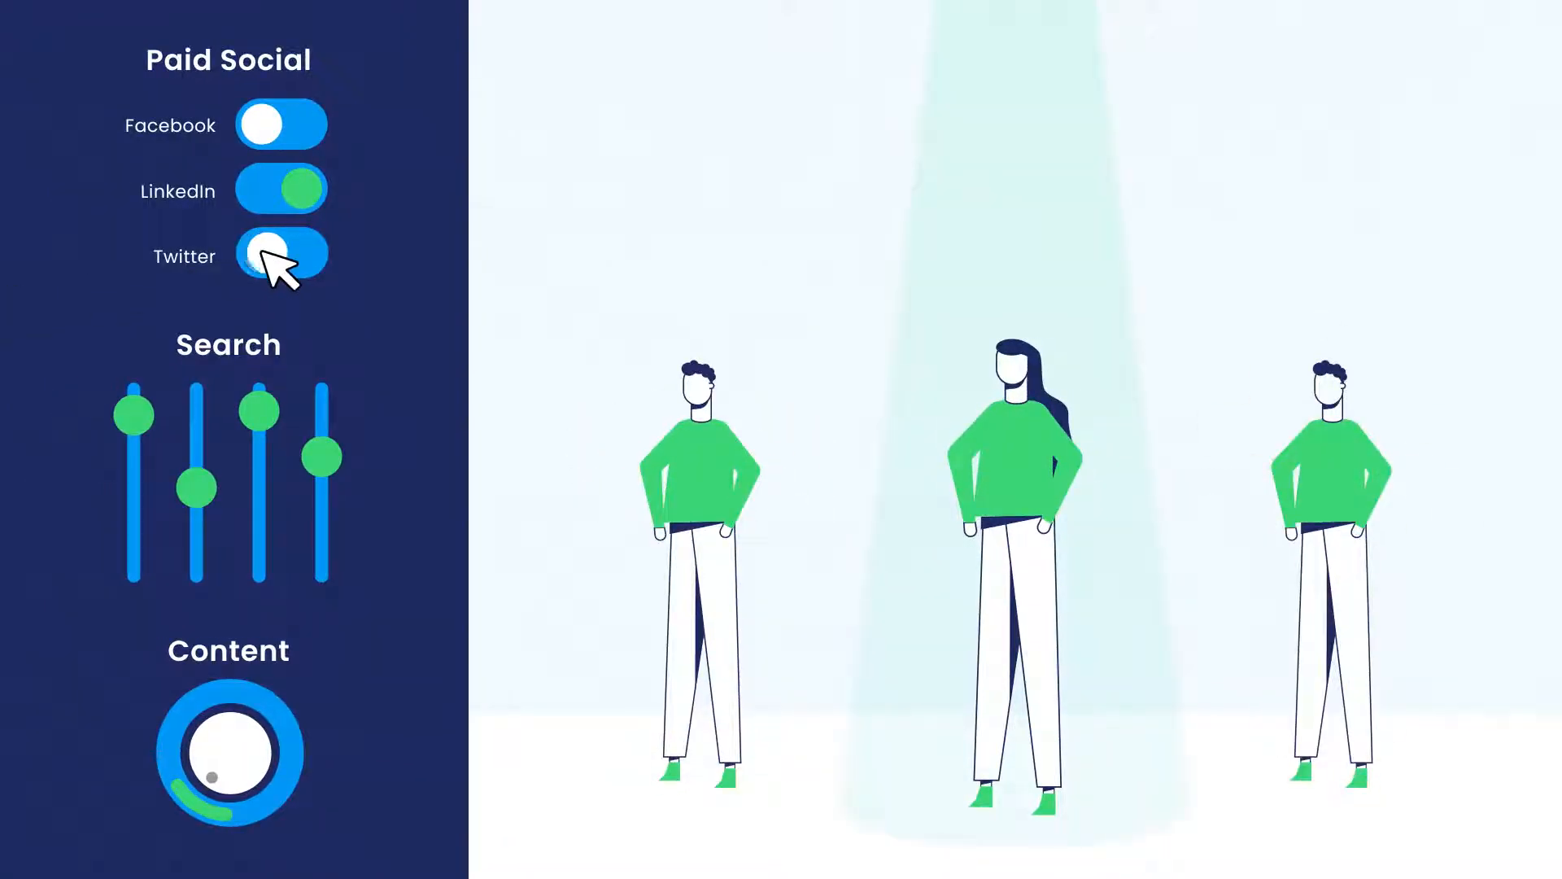
pyautogui.click(282, 256)
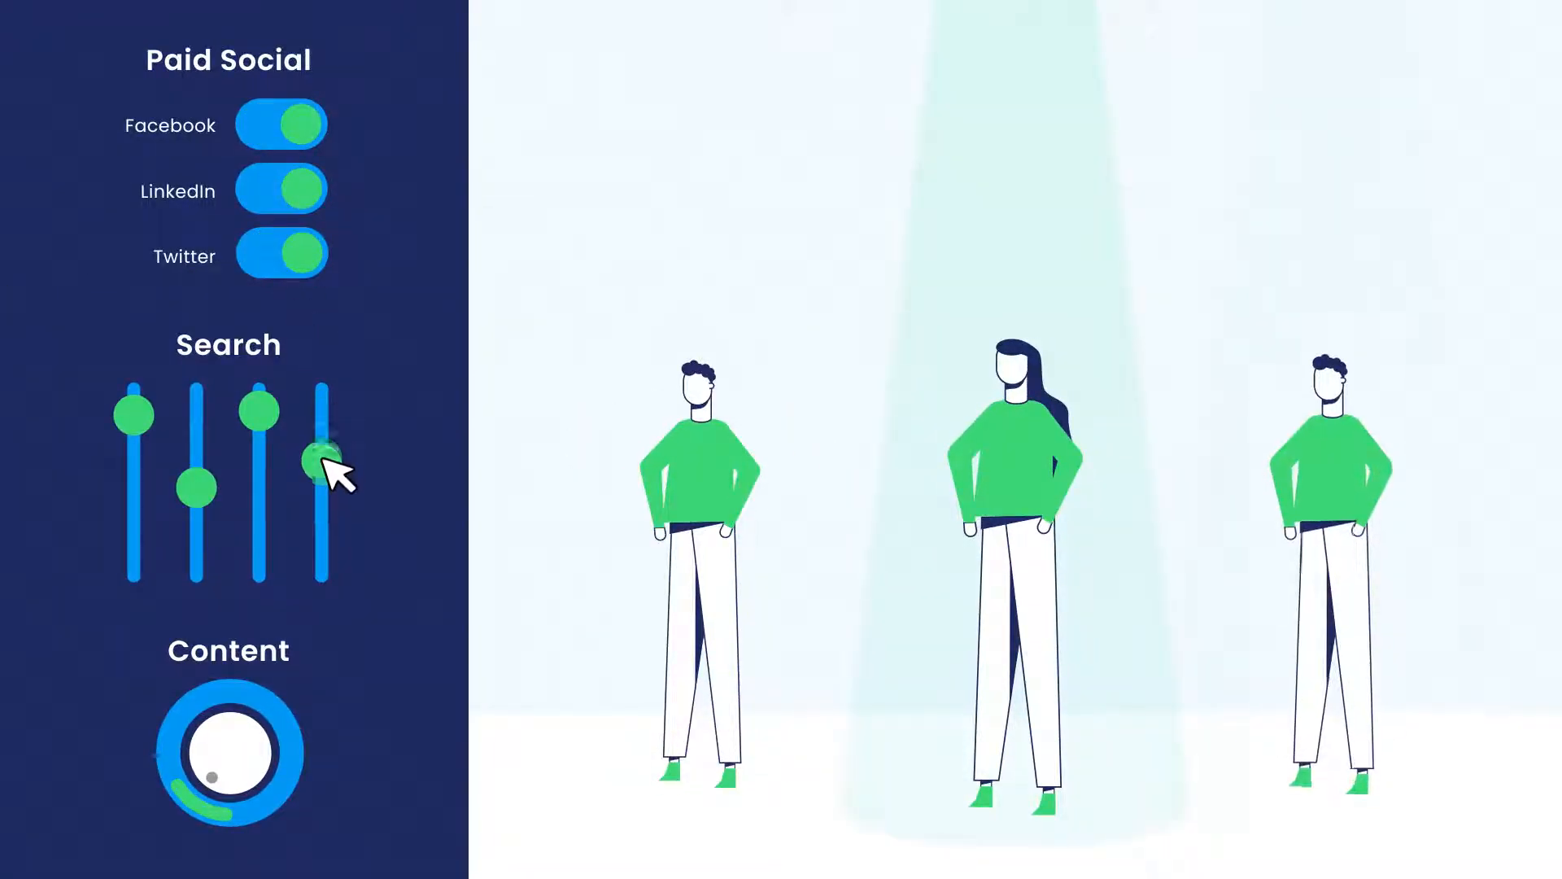